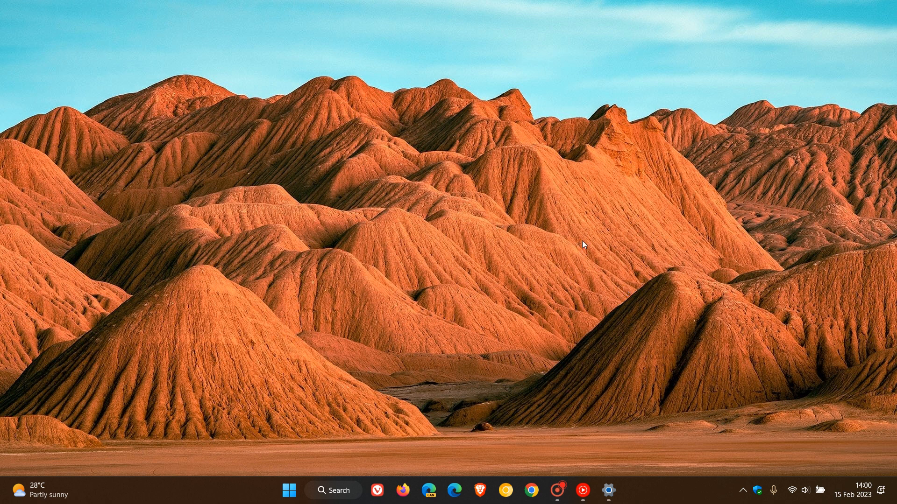
mouse_move(586, 222)
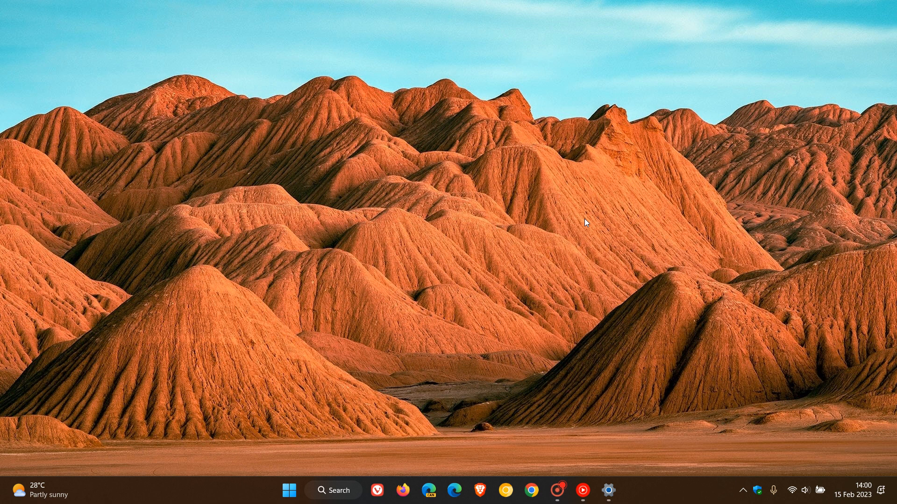
mouse_move(378, 337)
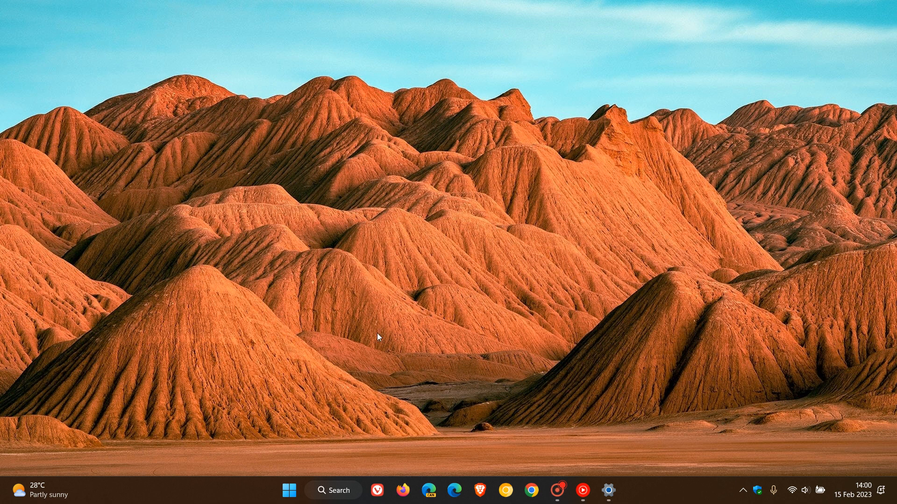
Show the Windows Update page reporting the PC is up to date.
click(608, 489)
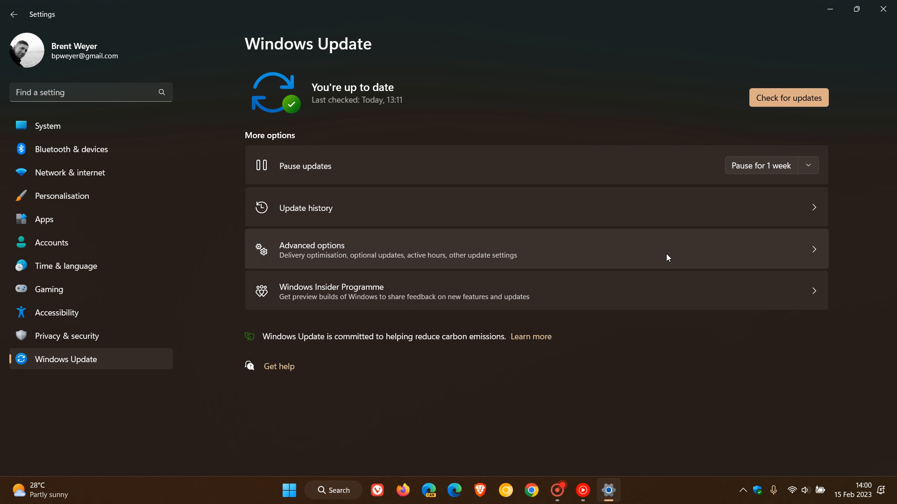
mouse_move(621, 400)
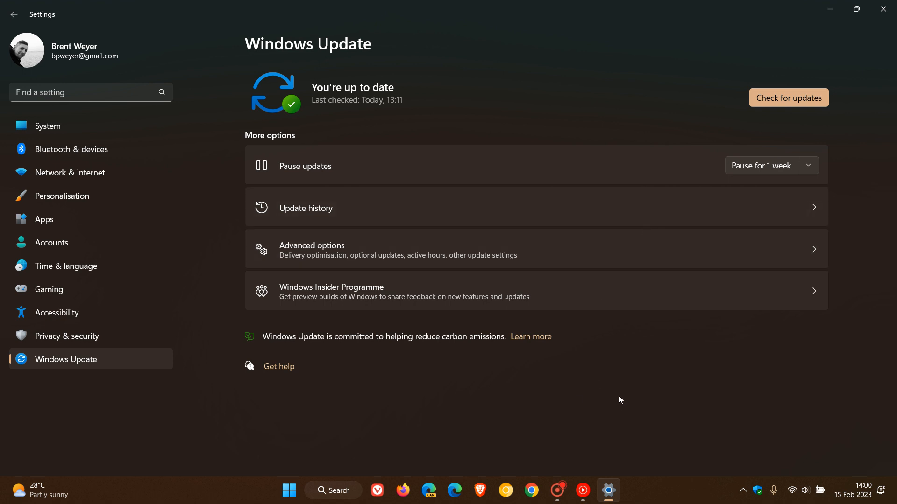
mouse_move(577, 106)
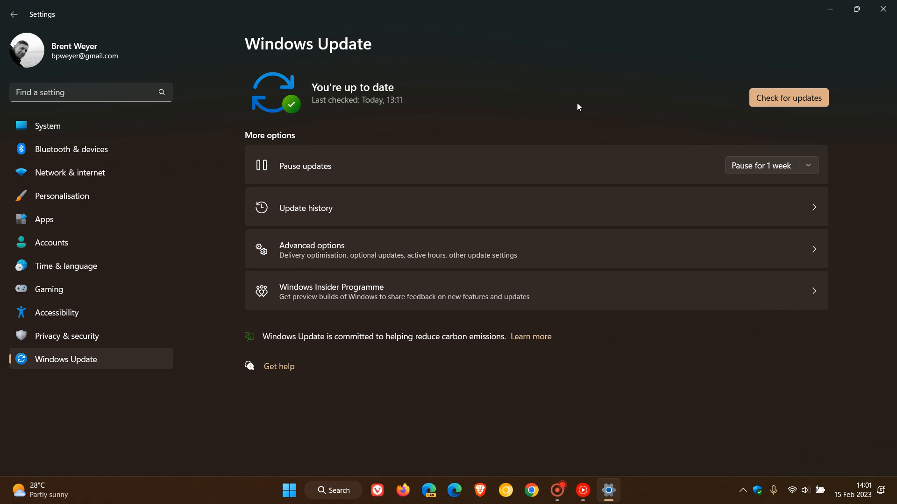
mouse_move(609, 103)
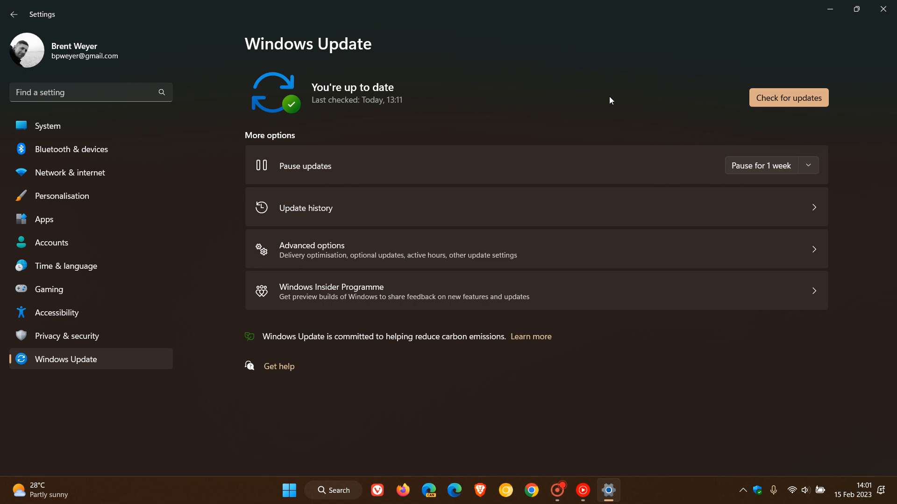
mouse_move(564, 99)
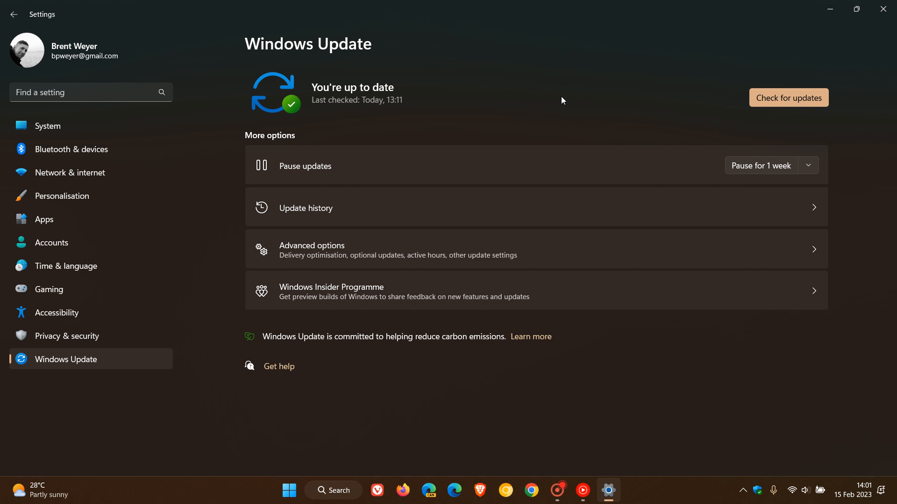
mouse_move(575, 116)
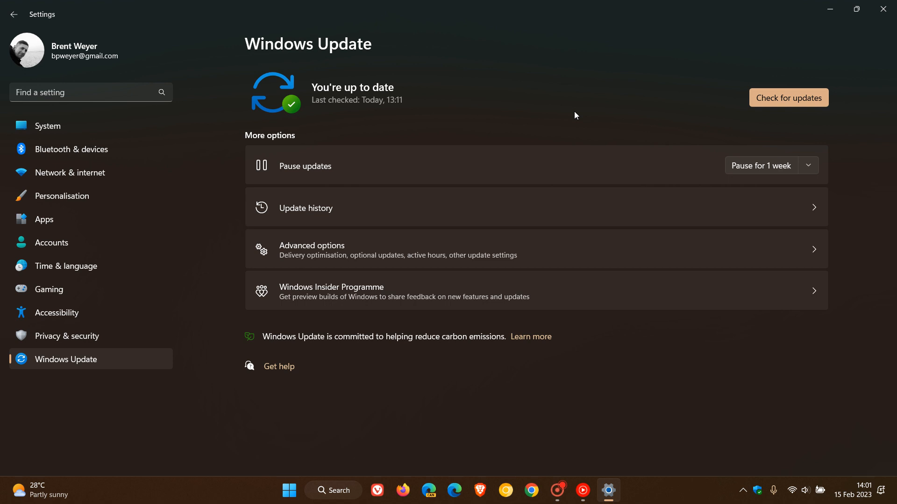
mouse_move(583, 142)
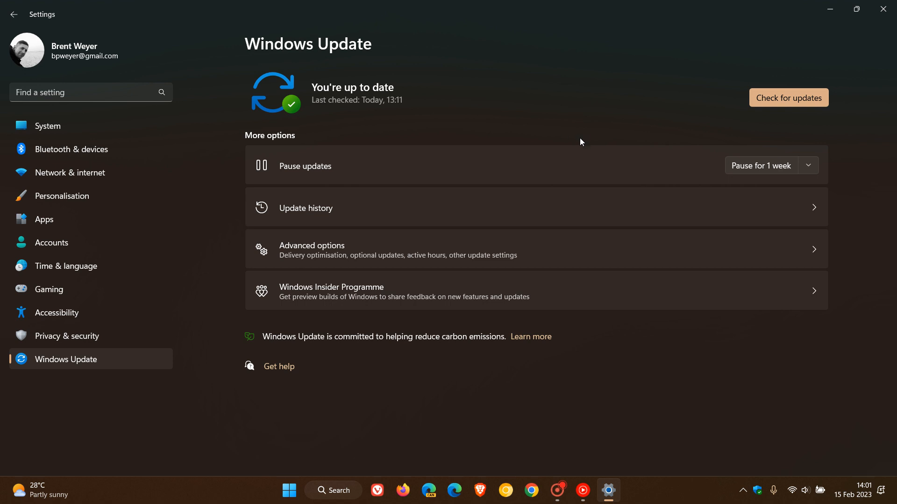
mouse_move(606, 104)
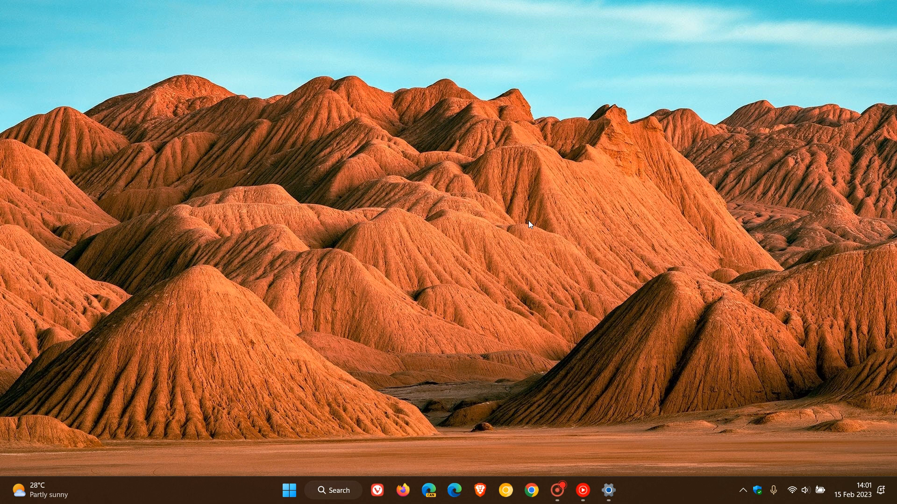
mouse_move(547, 258)
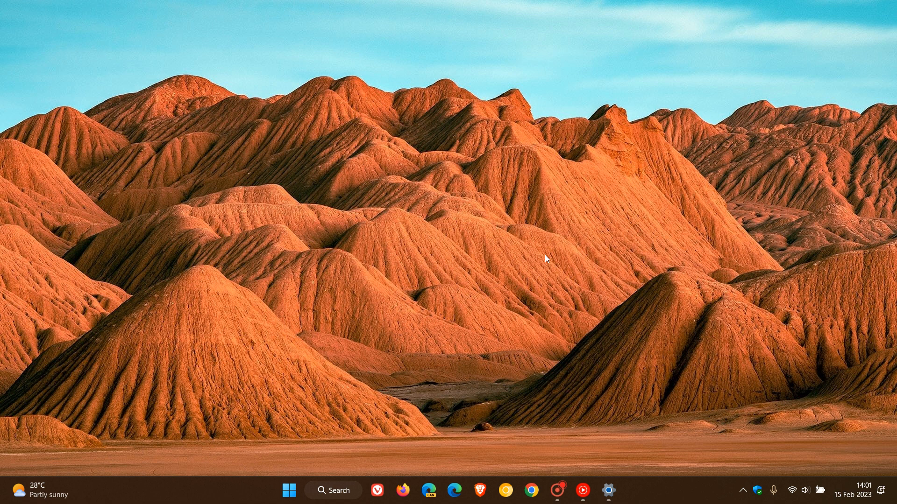
mouse_move(577, 260)
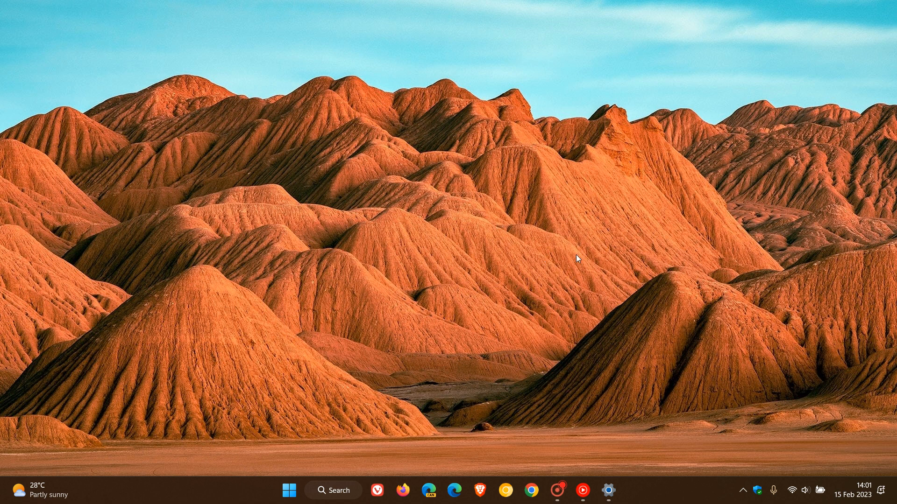
mouse_move(554, 241)
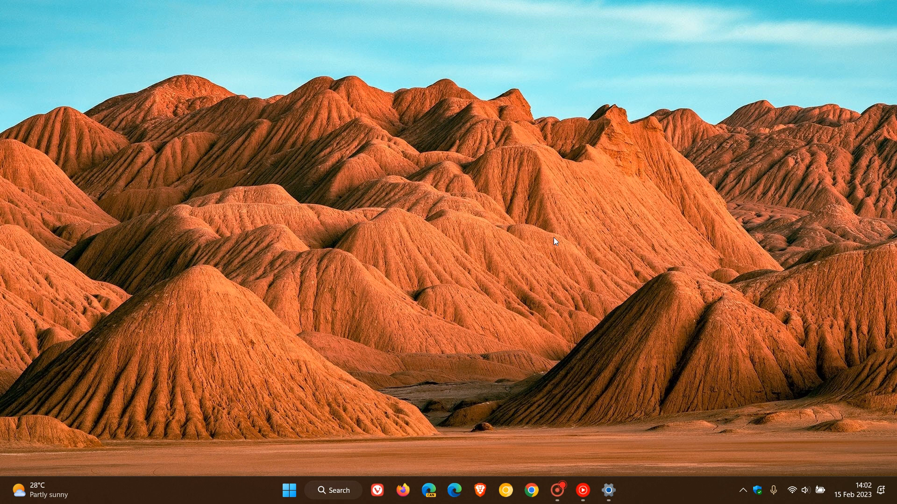
Restore the minimized Settings window from the taskbar, back on Windows Update.
click(608, 490)
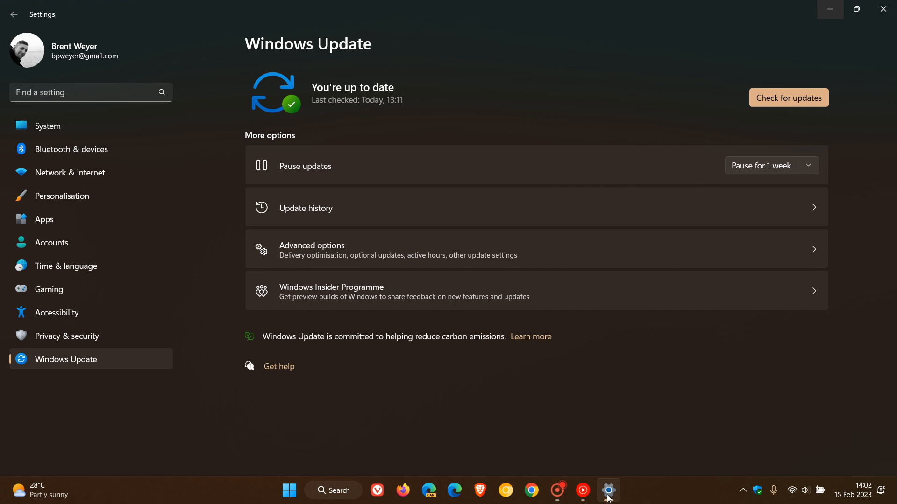
mouse_move(87, 203)
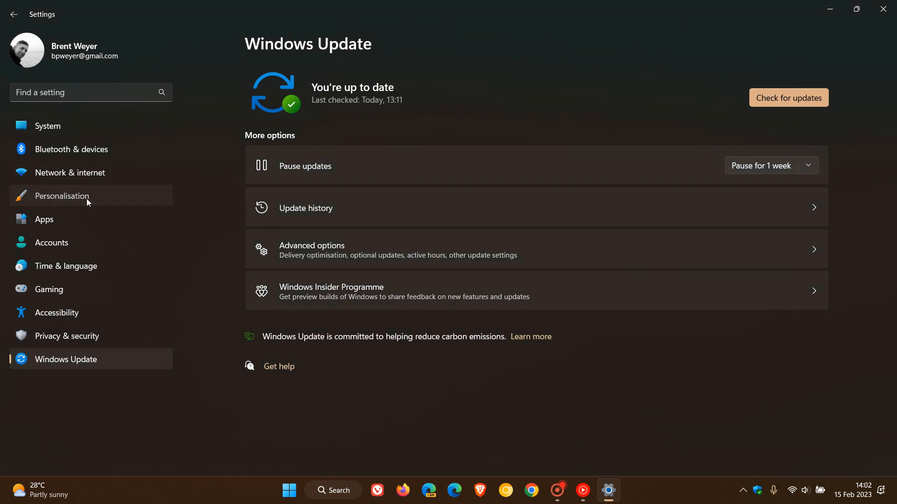
Go to Personalisation > Themes to review the theme gallery with Windows spotlight background.
click(61, 196)
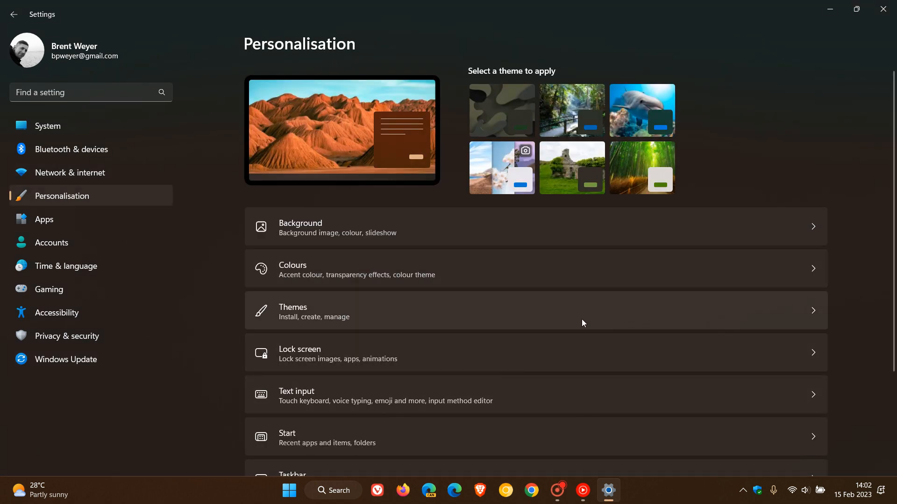
click(292, 310)
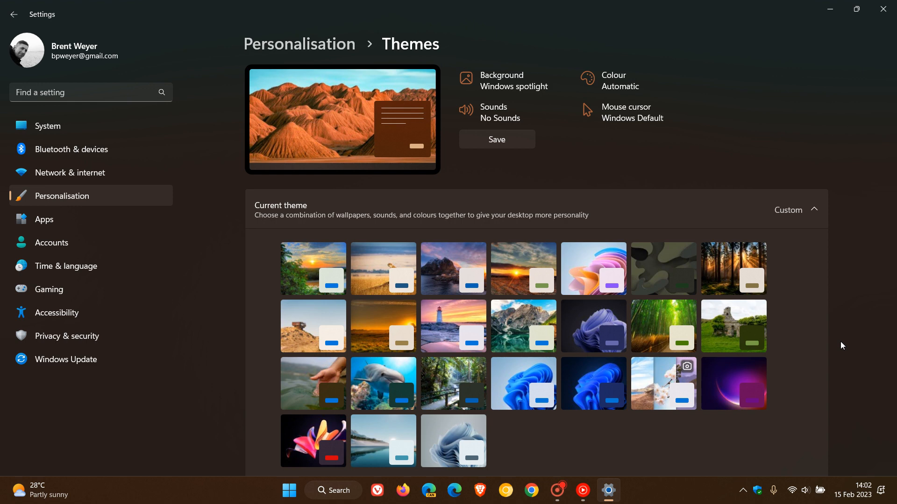
mouse_move(656, 380)
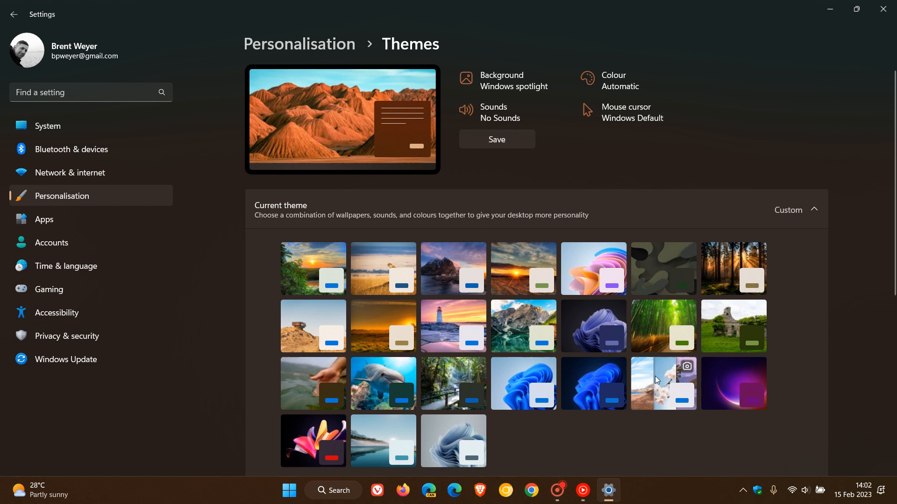
mouse_move(856, 342)
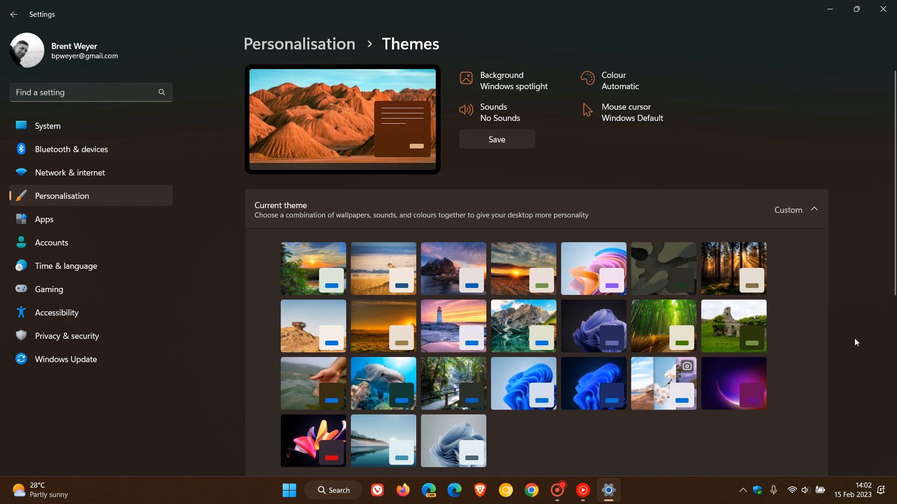
mouse_move(667, 374)
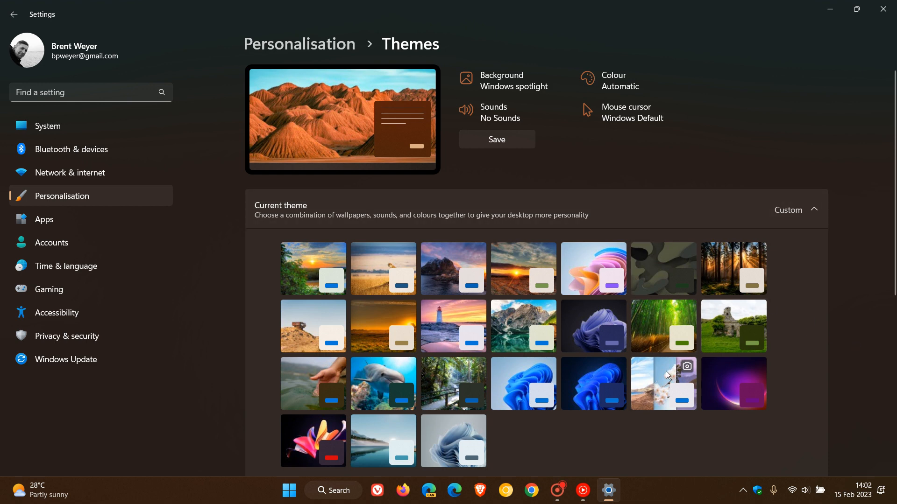
mouse_move(648, 379)
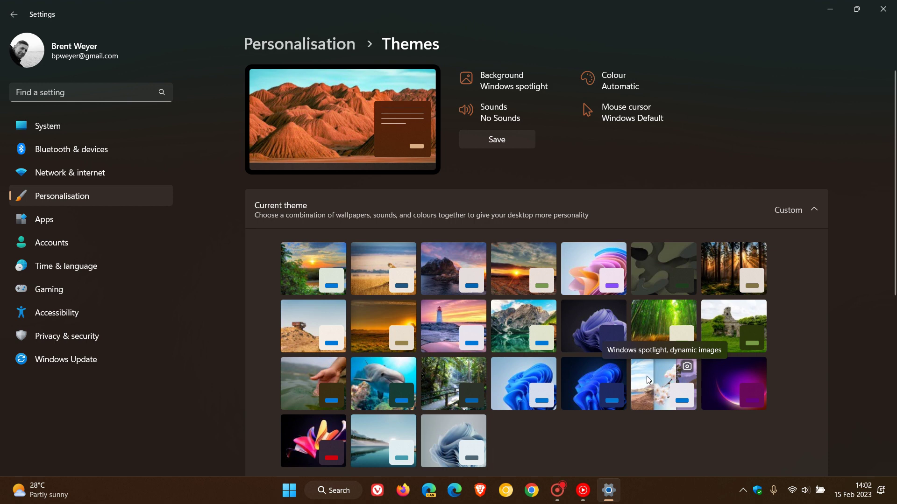
mouse_move(657, 379)
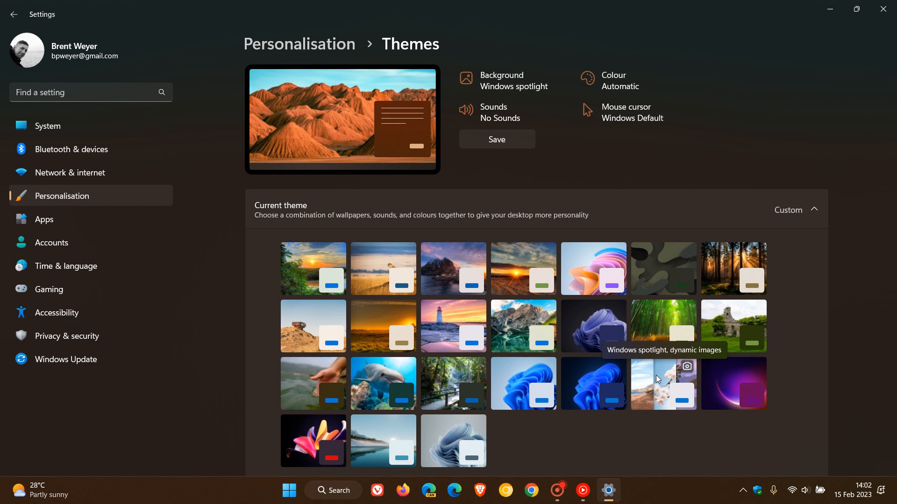
mouse_move(659, 370)
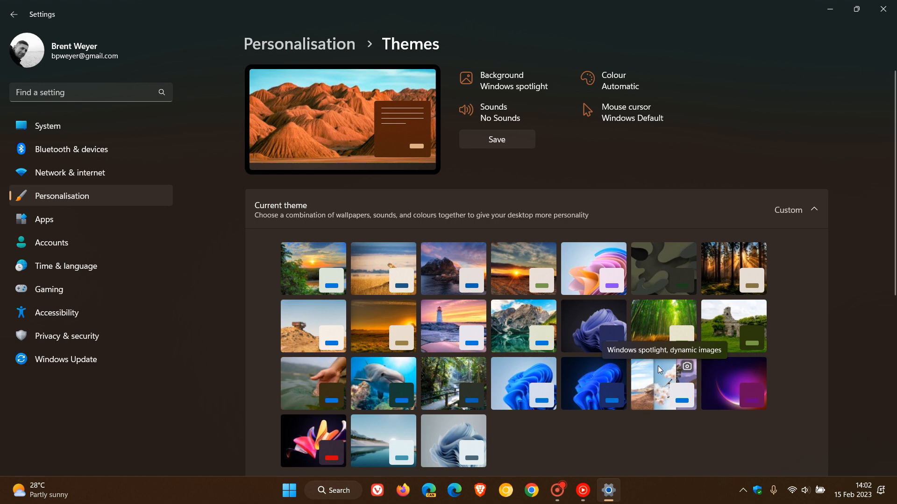
mouse_move(662, 372)
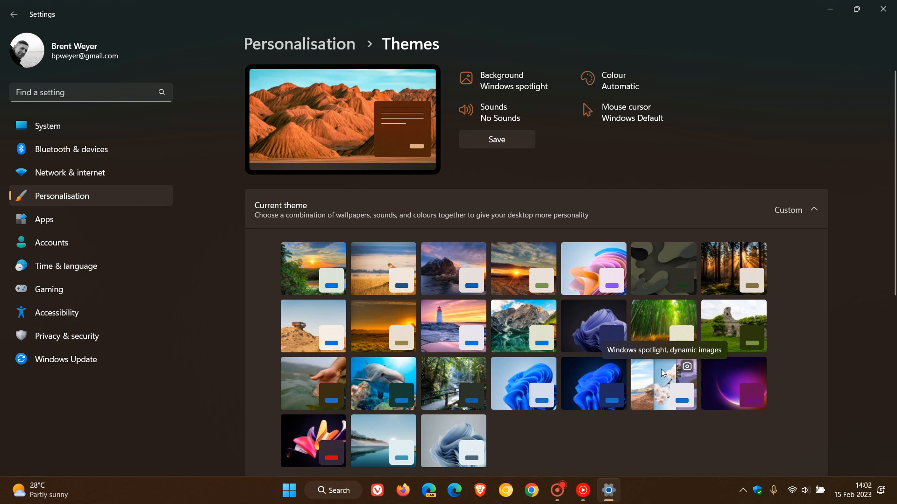
mouse_move(668, 381)
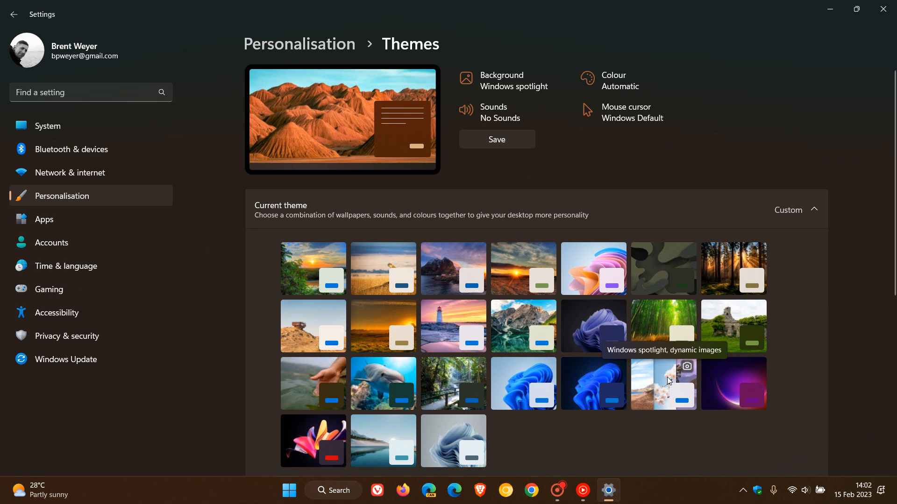
mouse_move(661, 378)
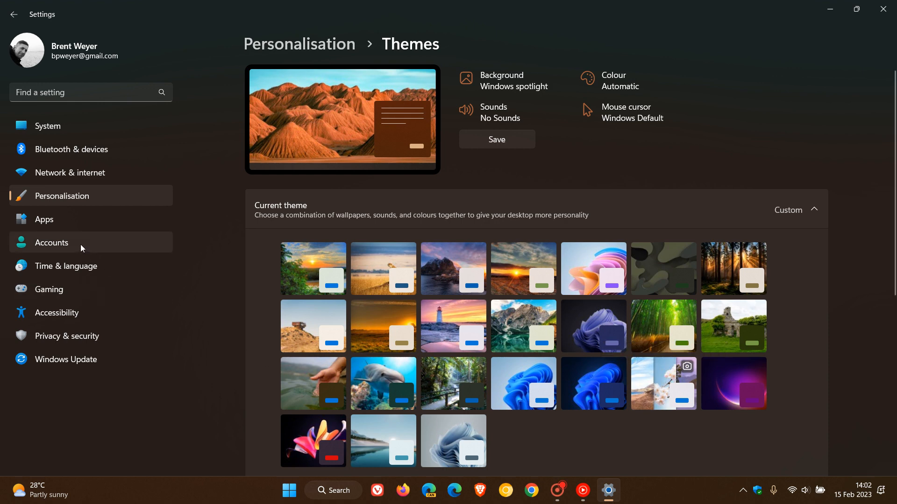
View the Accounts overview with profile, Rewards and OneDrive details, then close Settings.
click(52, 243)
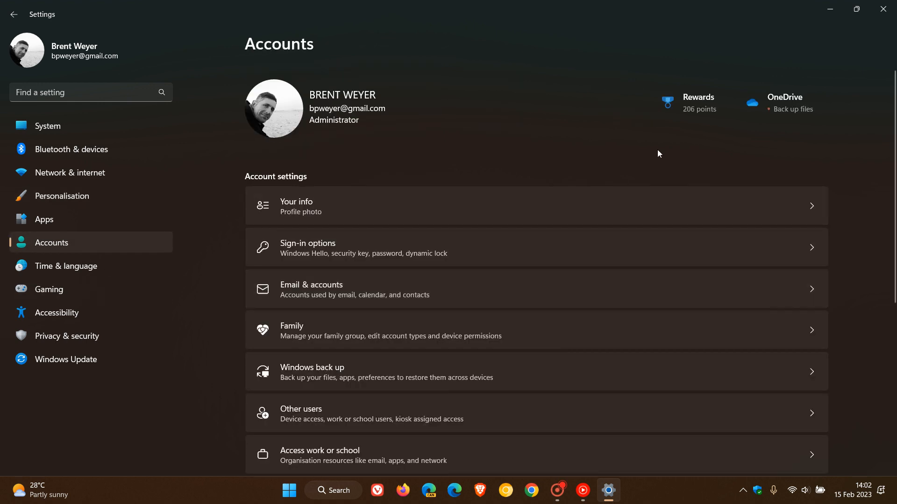
mouse_move(608, 146)
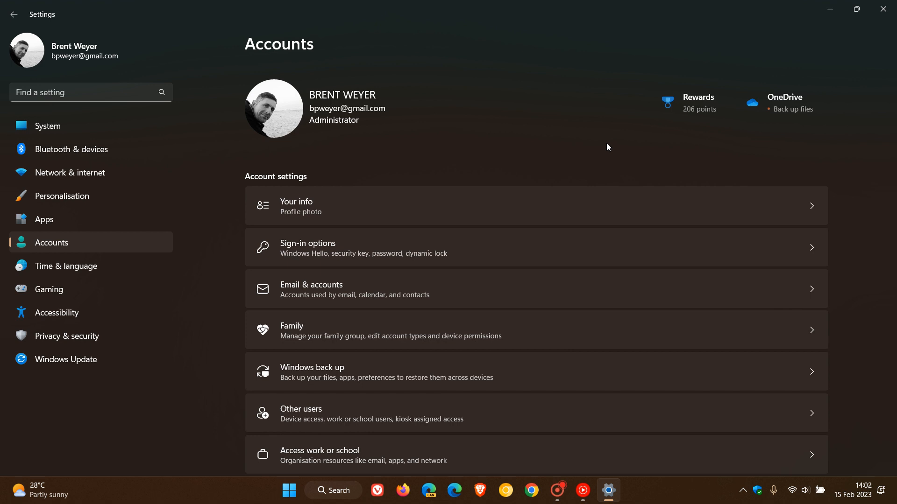
mouse_move(611, 143)
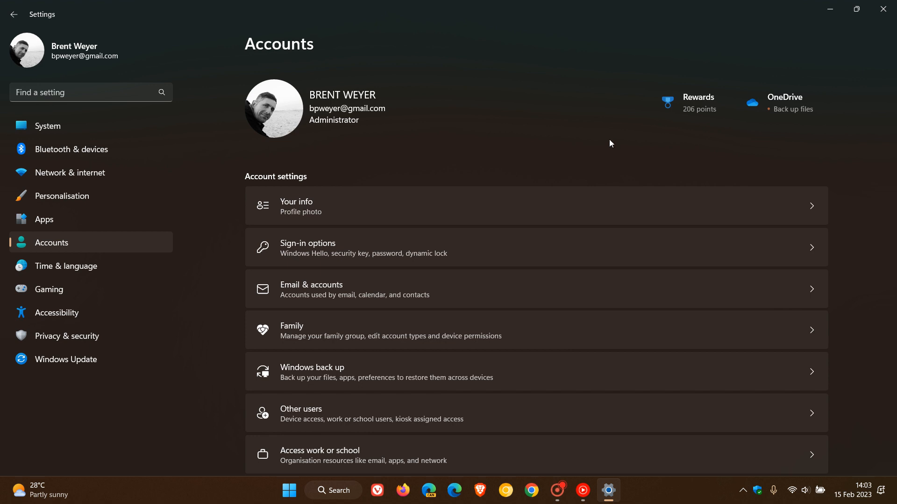
mouse_move(557, 161)
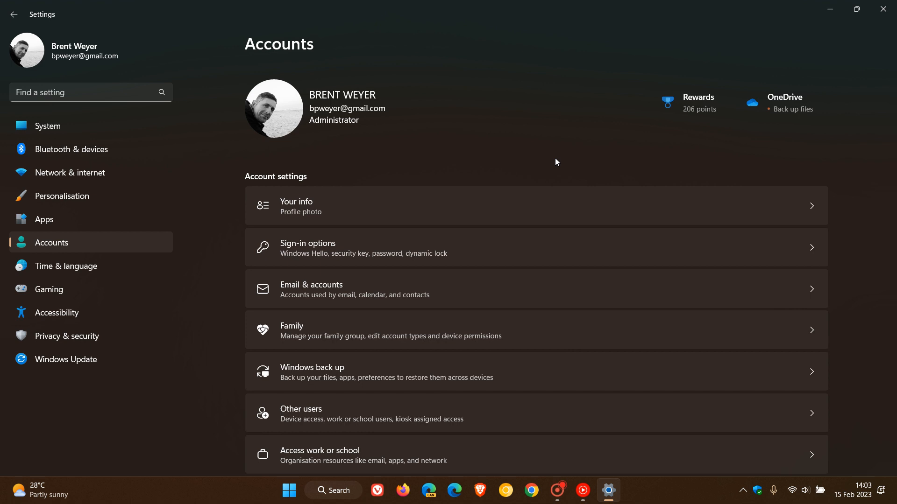
mouse_move(645, 159)
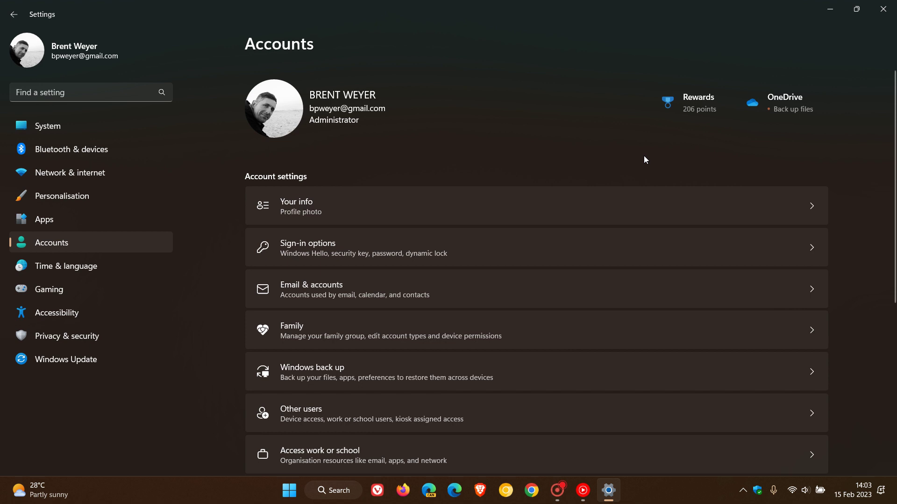
mouse_move(619, 156)
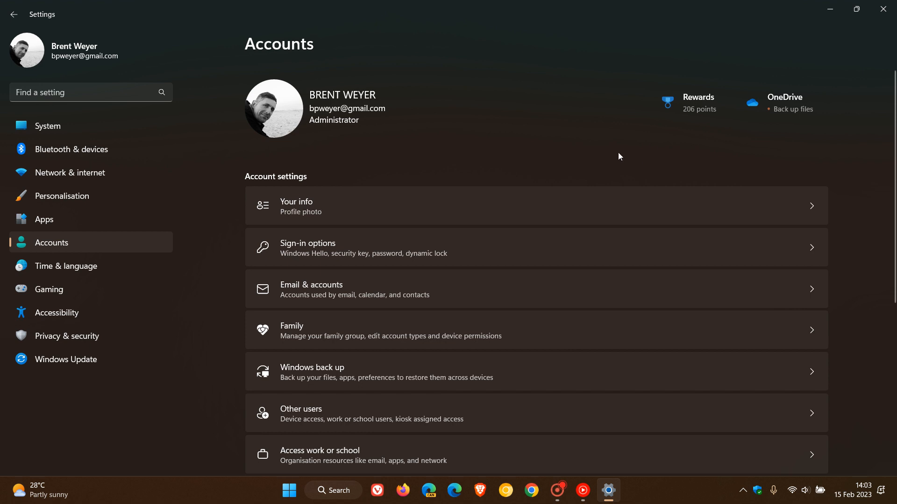
mouse_move(567, 174)
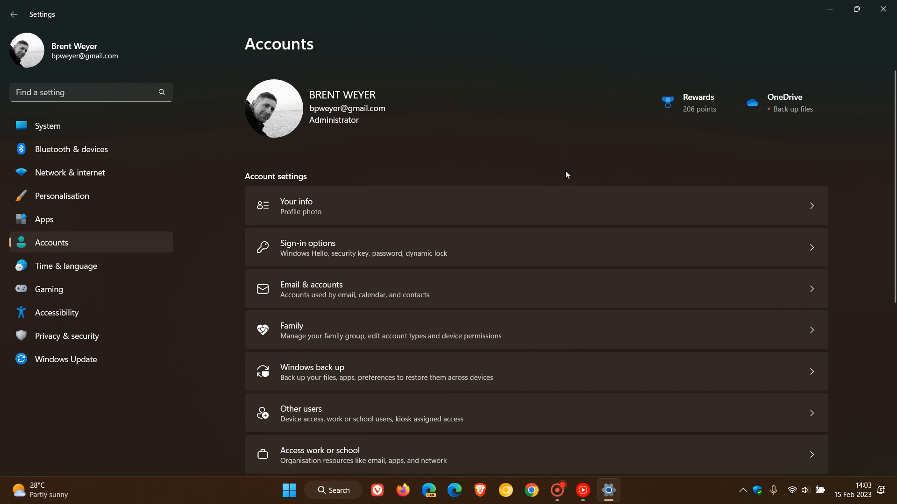
mouse_move(572, 162)
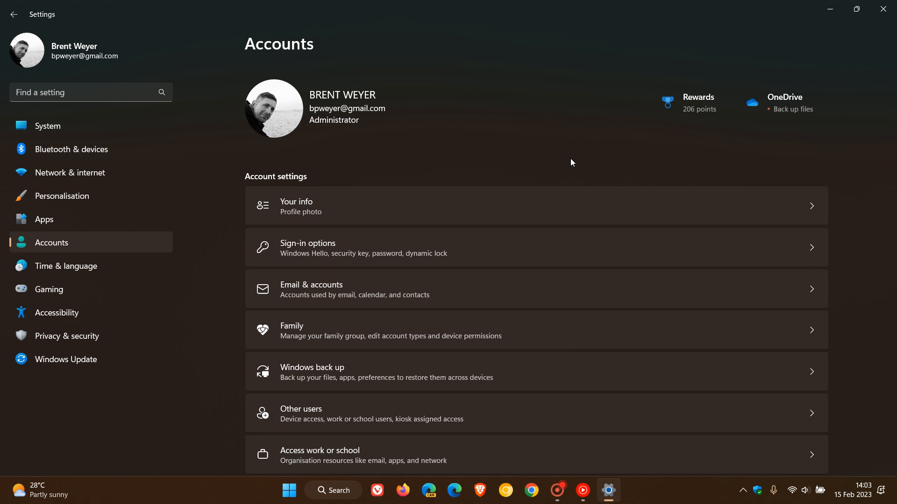
mouse_move(555, 161)
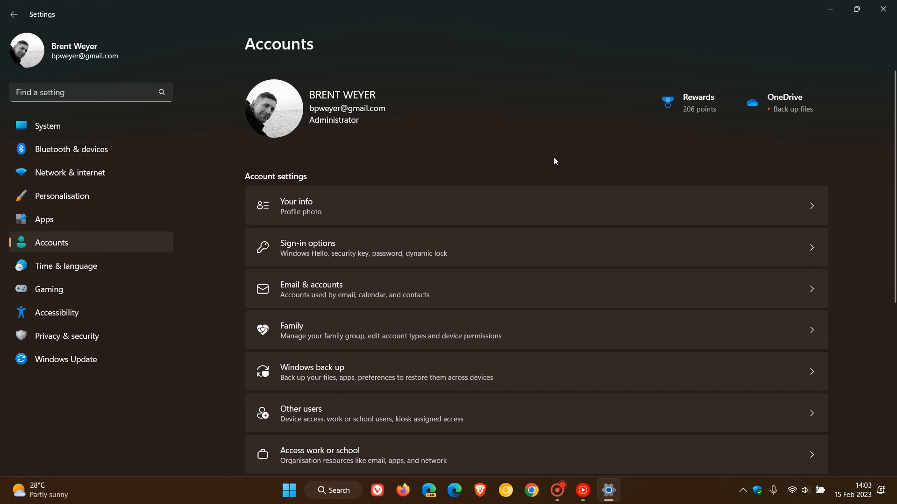
mouse_move(566, 147)
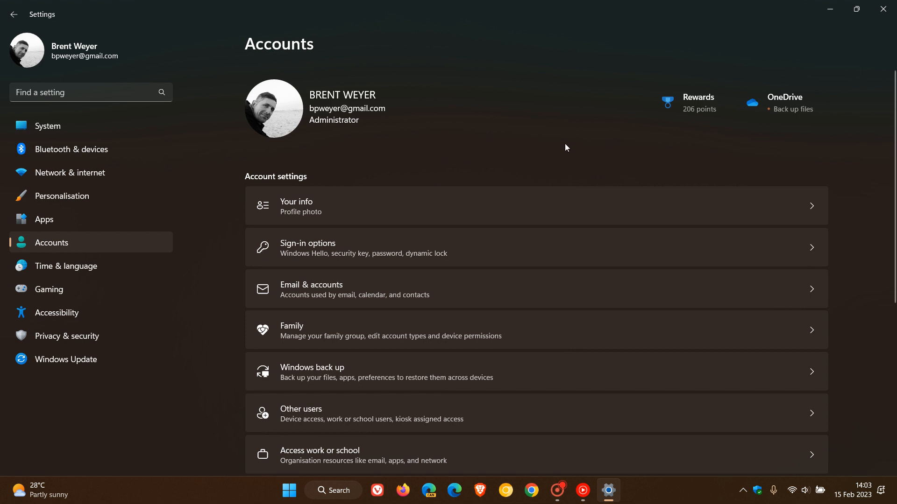
mouse_move(574, 151)
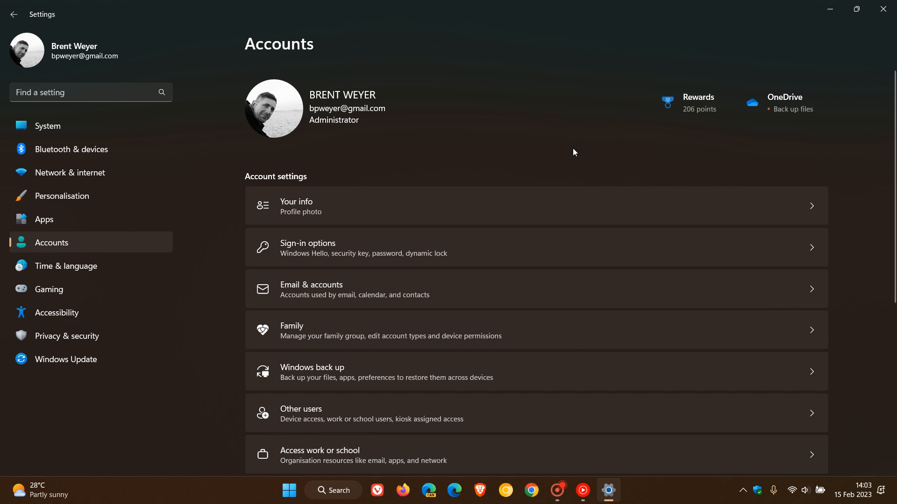
mouse_move(568, 140)
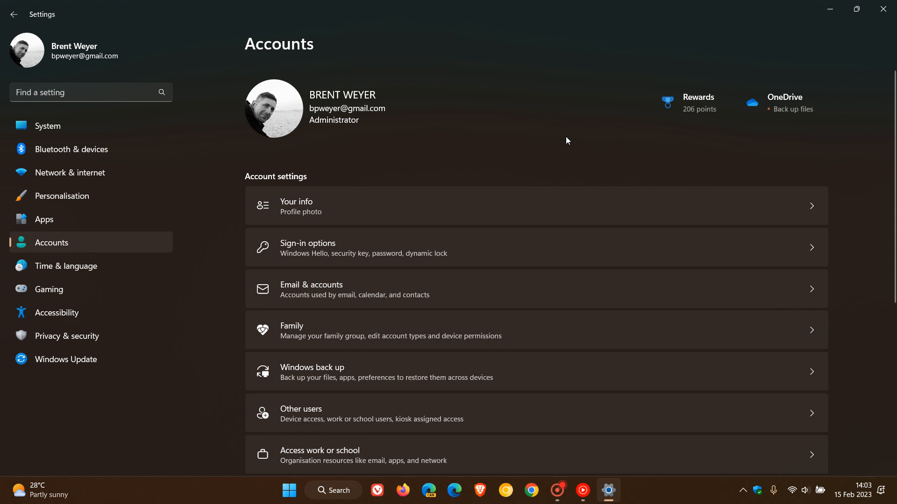
click(47, 125)
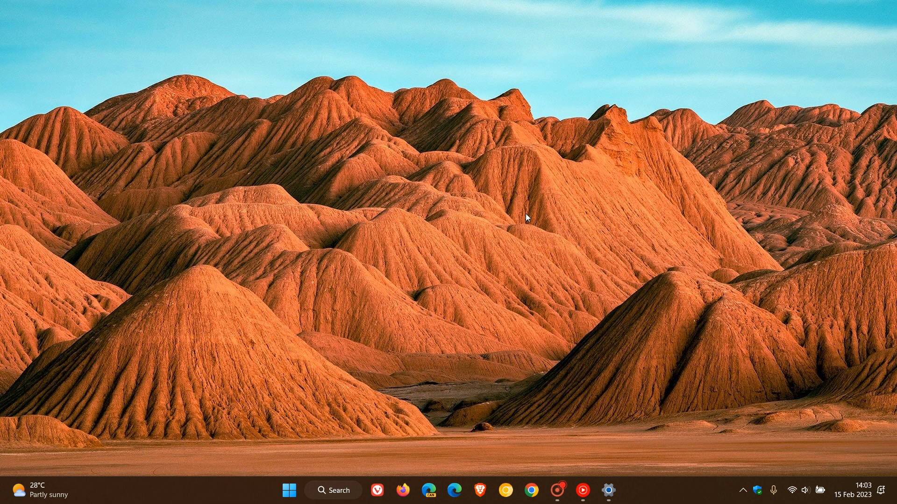
mouse_move(549, 225)
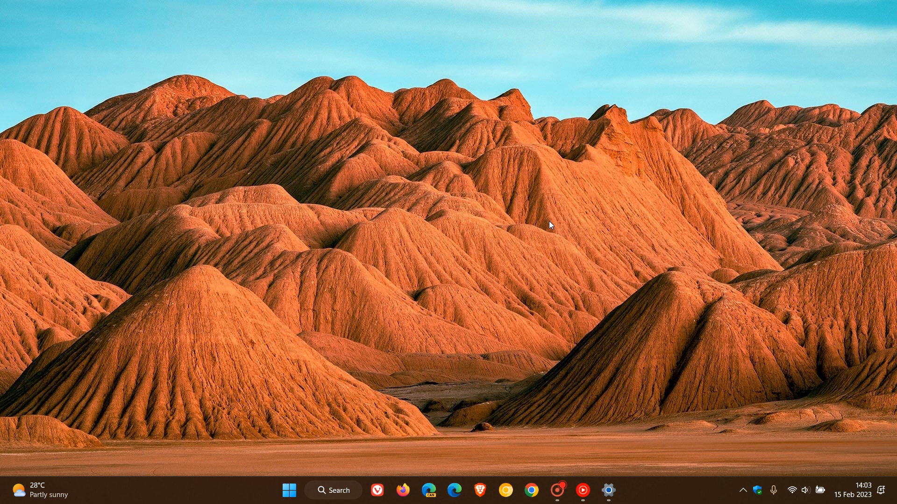
mouse_move(338, 497)
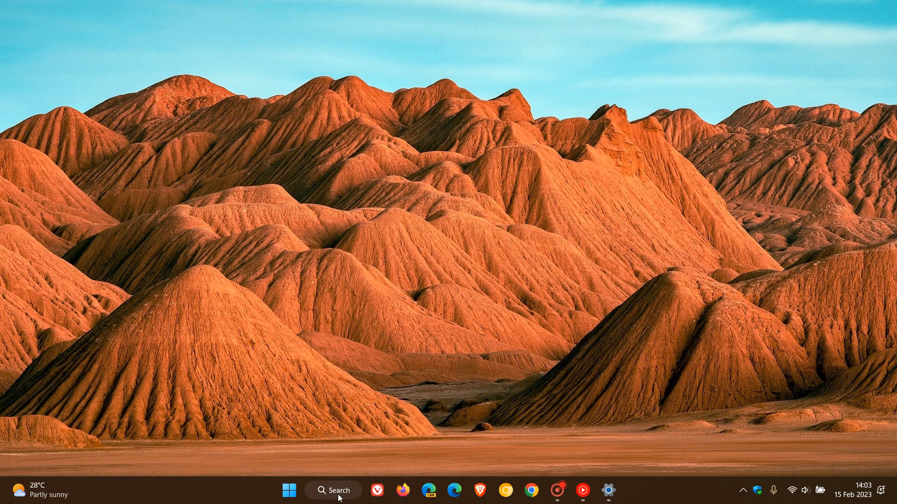
click(333, 490)
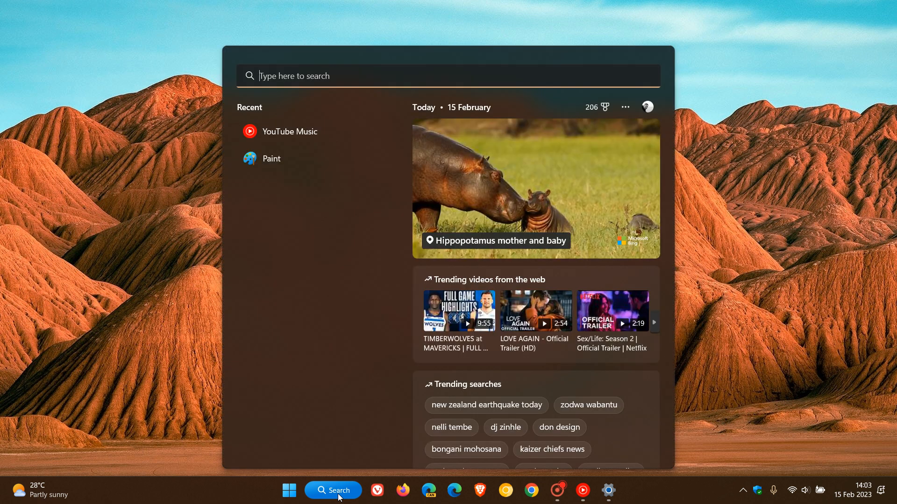
Run winver from Search to see version 22H2 build 22621.1265, then dismiss About Windows.
text(wi)
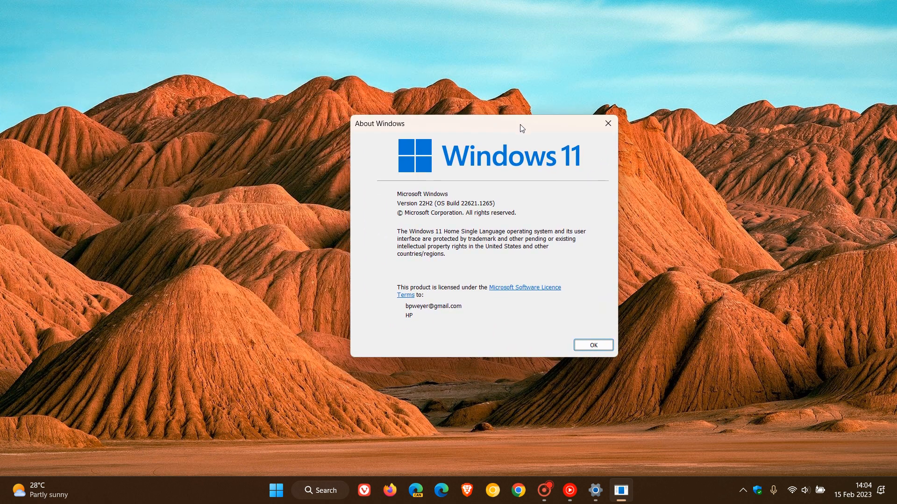
mouse_move(530, 277)
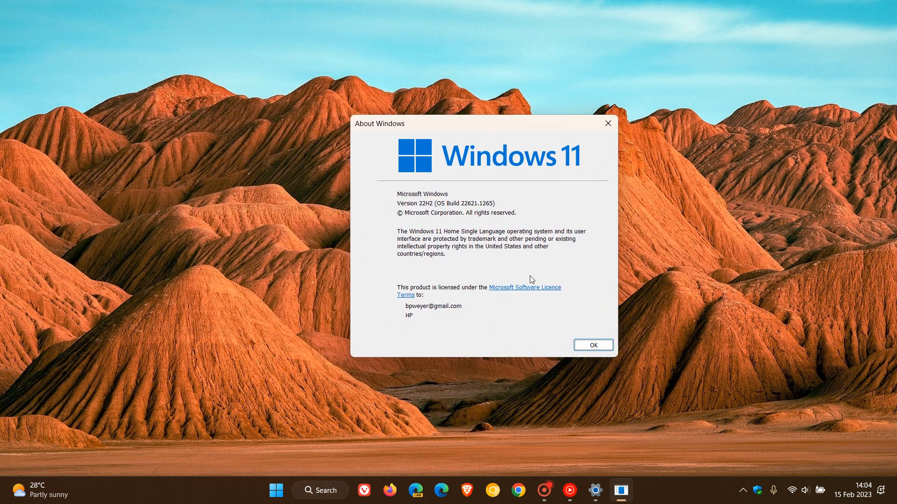
mouse_move(566, 274)
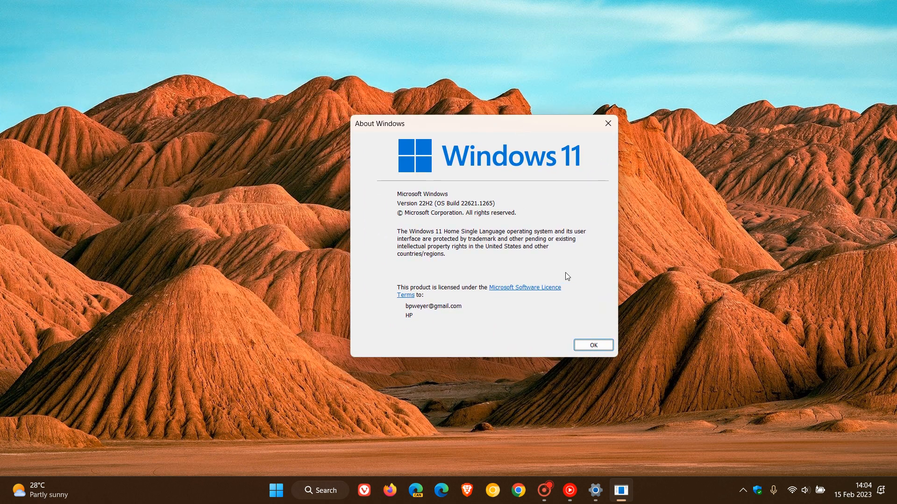
click(593, 345)
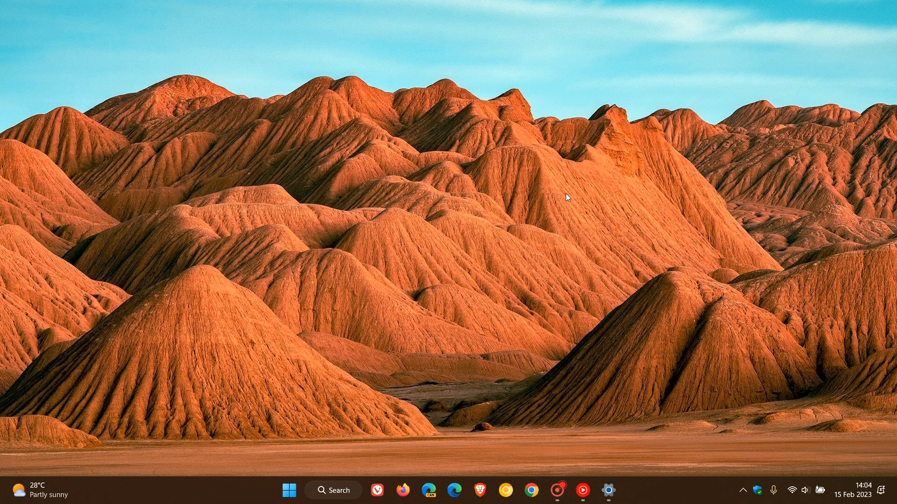
mouse_move(578, 257)
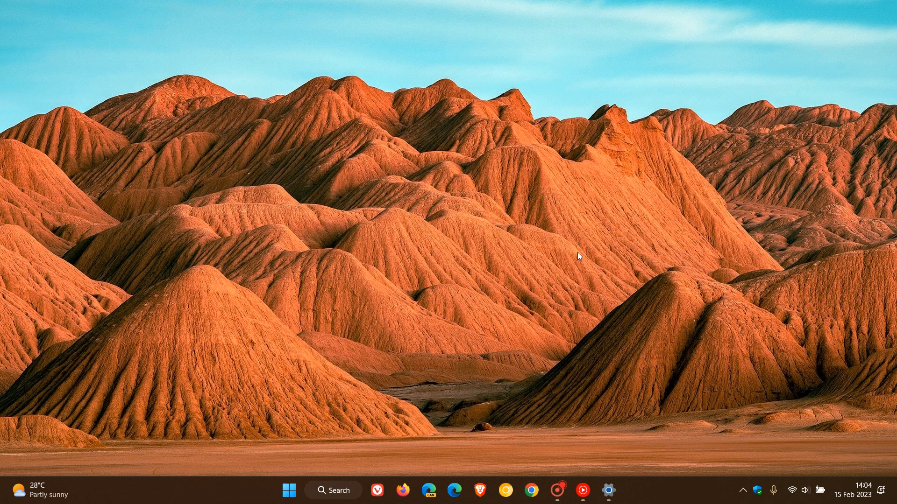